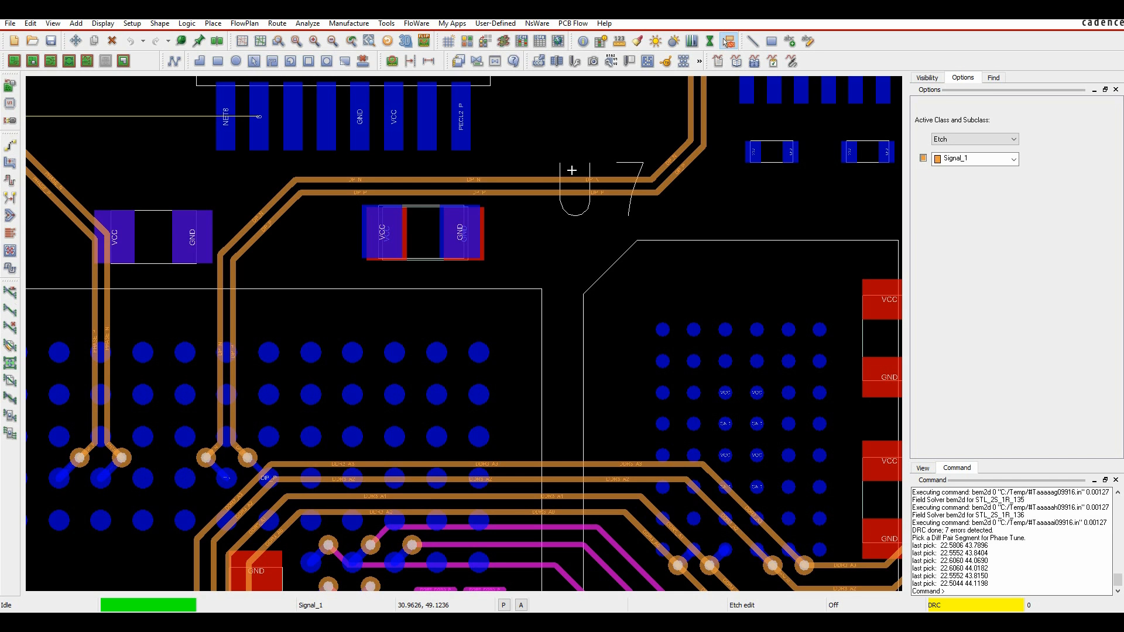
- Zoom in on the DP_N and DP_P traces near U7 and open Constraint Manager
scroll(down, 3)
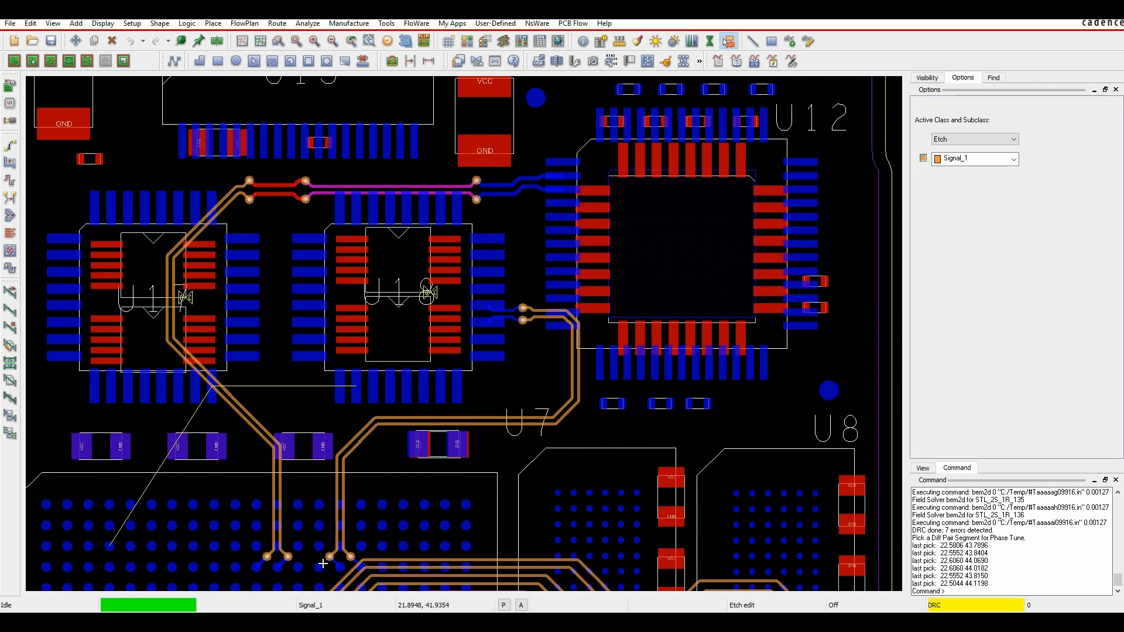
mouse_move(567, 365)
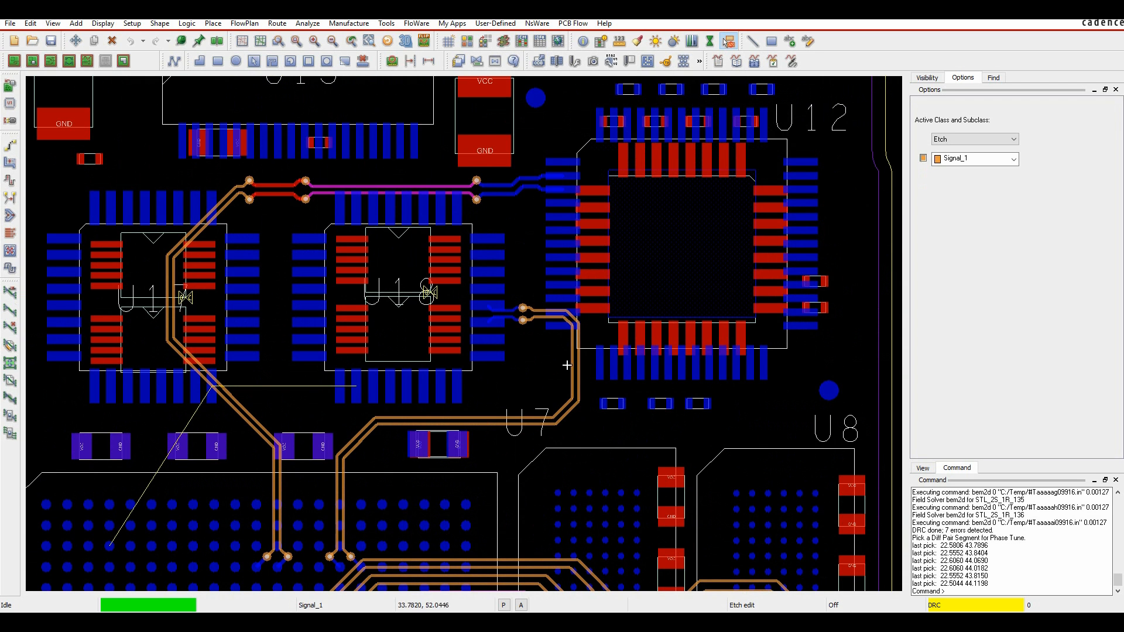
mouse_move(346, 558)
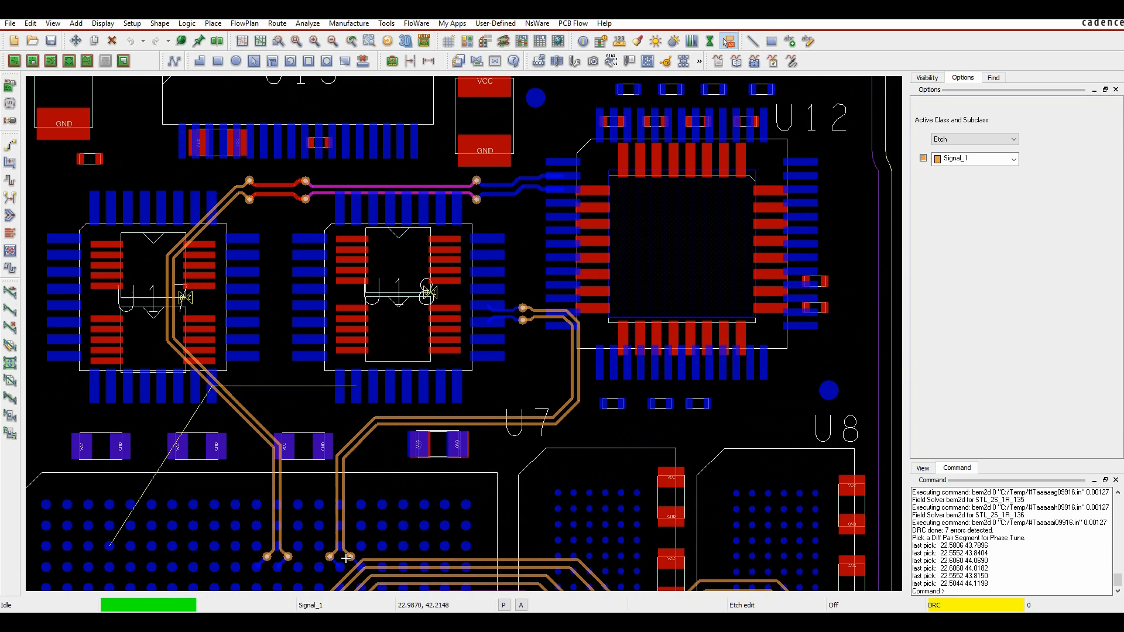
mouse_move(508, 445)
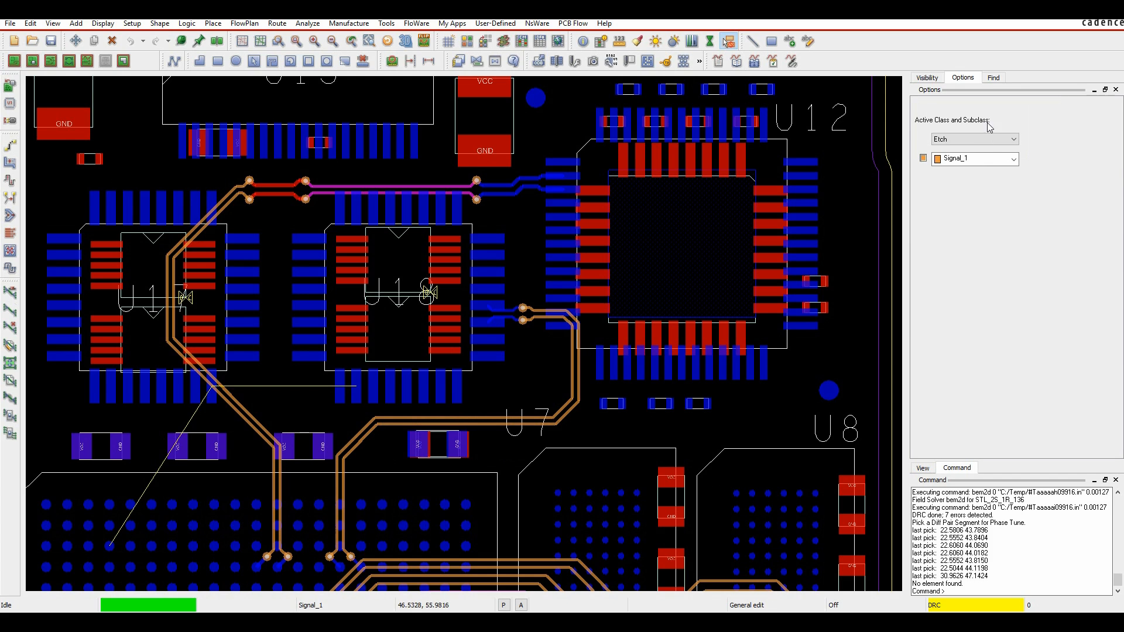
click(993, 77)
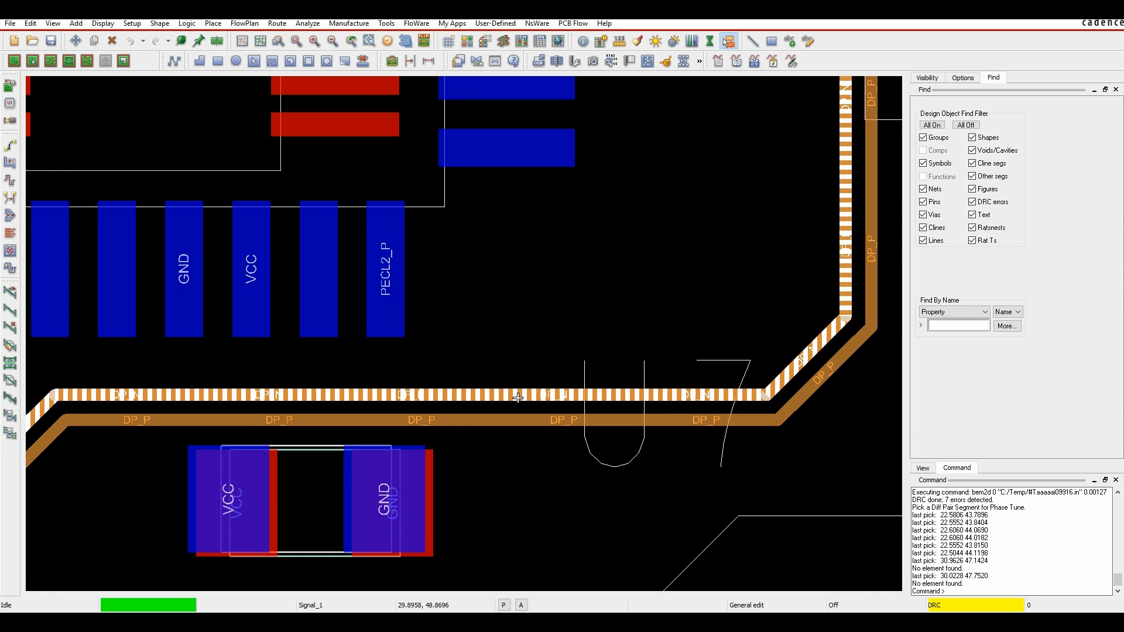
mouse_move(517, 398)
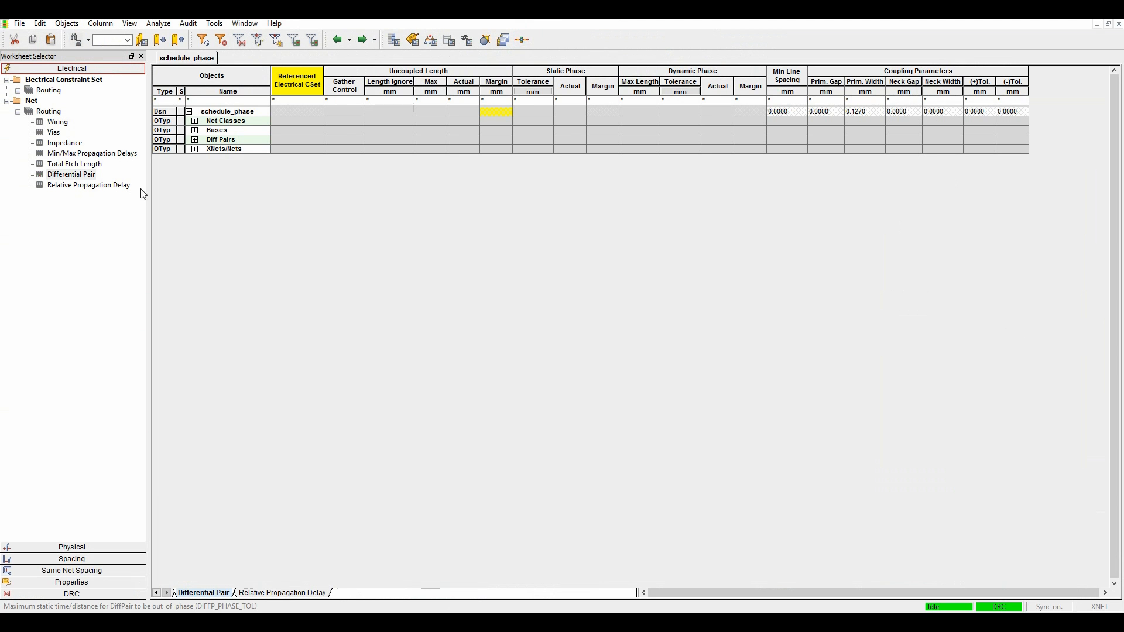
mouse_move(46, 119)
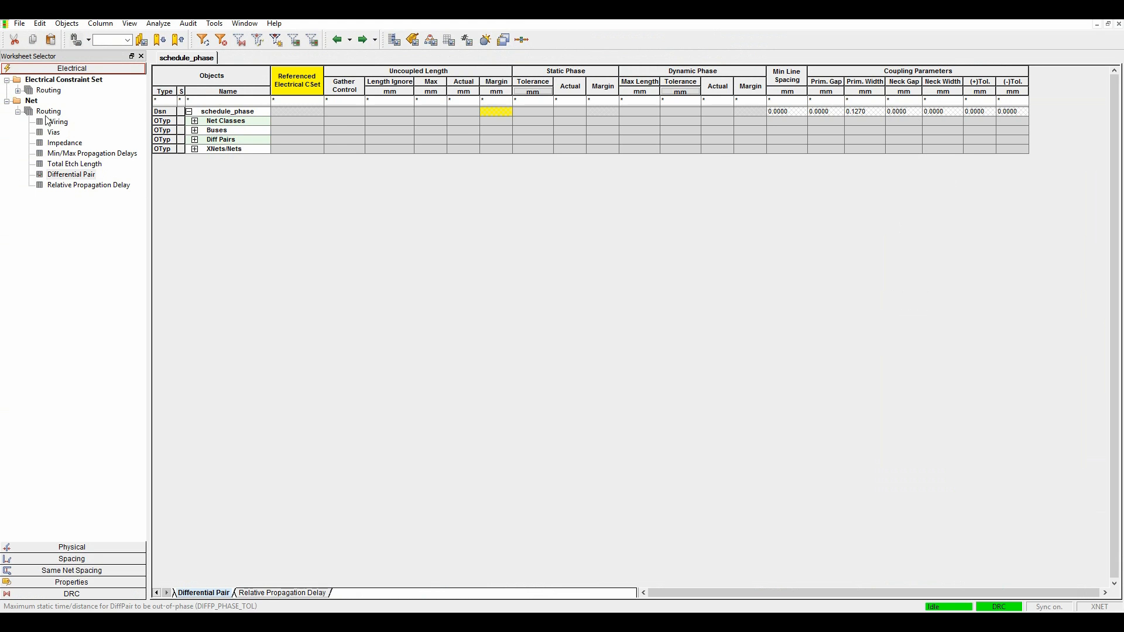
- Expand Diff Pairs > DP and enter a 0.127 mm static phase tolerance
click(194, 139)
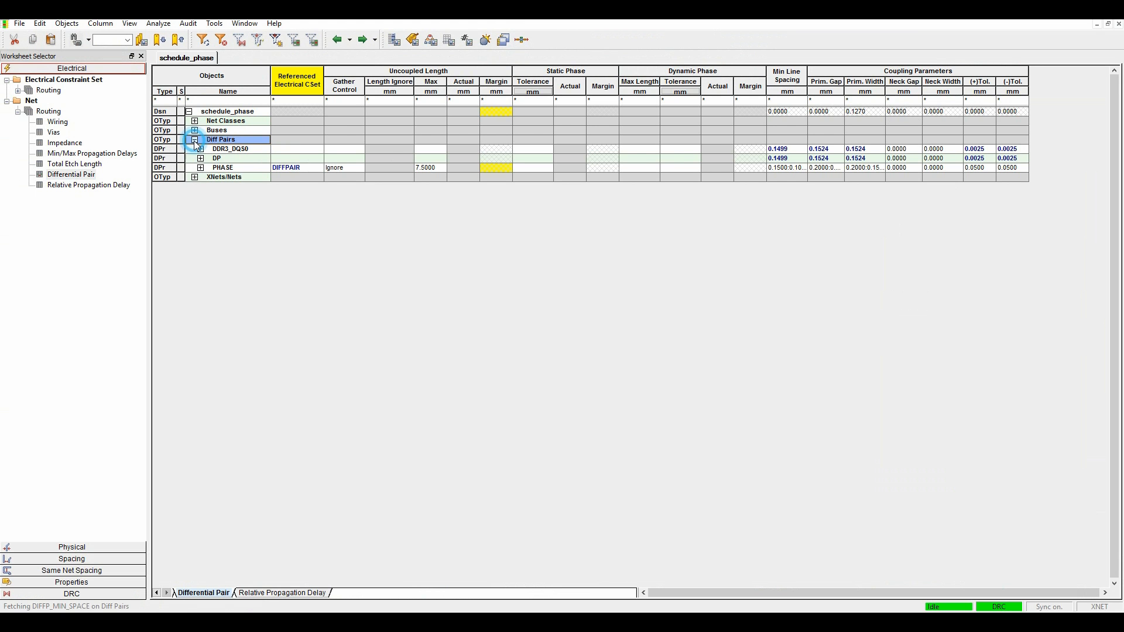
click(201, 157)
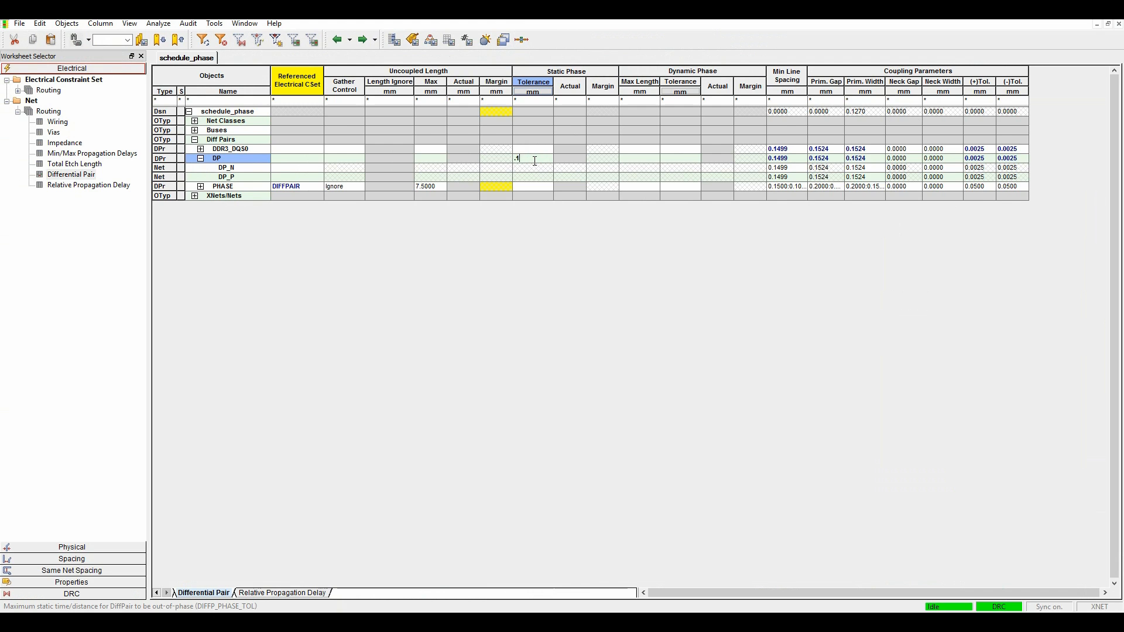
text(0.127)
key(Return)
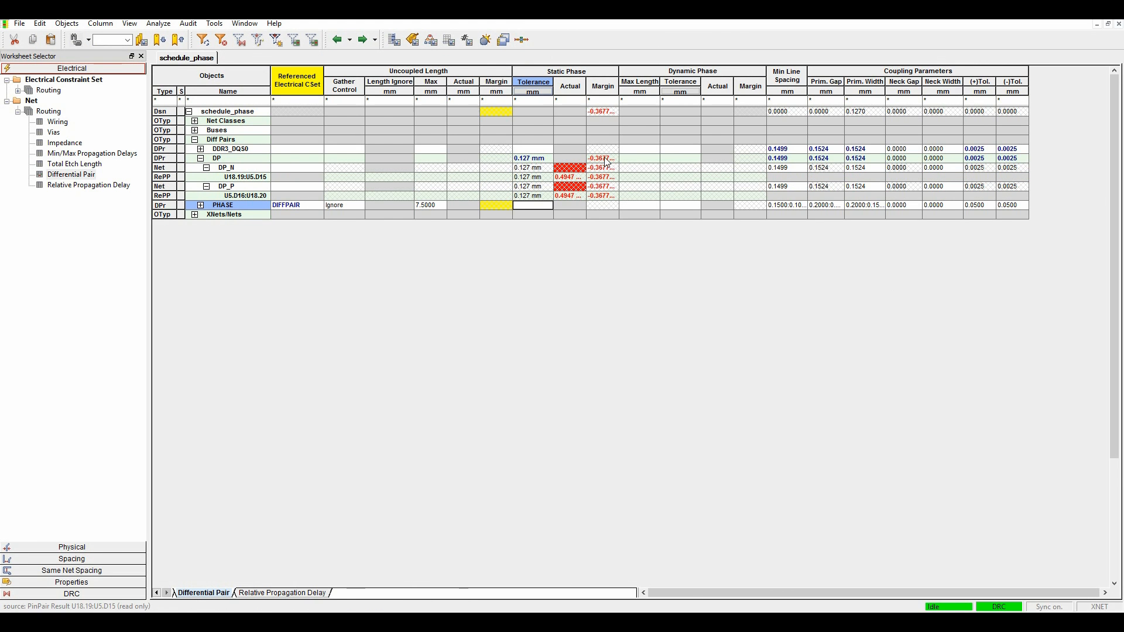
mouse_move(615, 172)
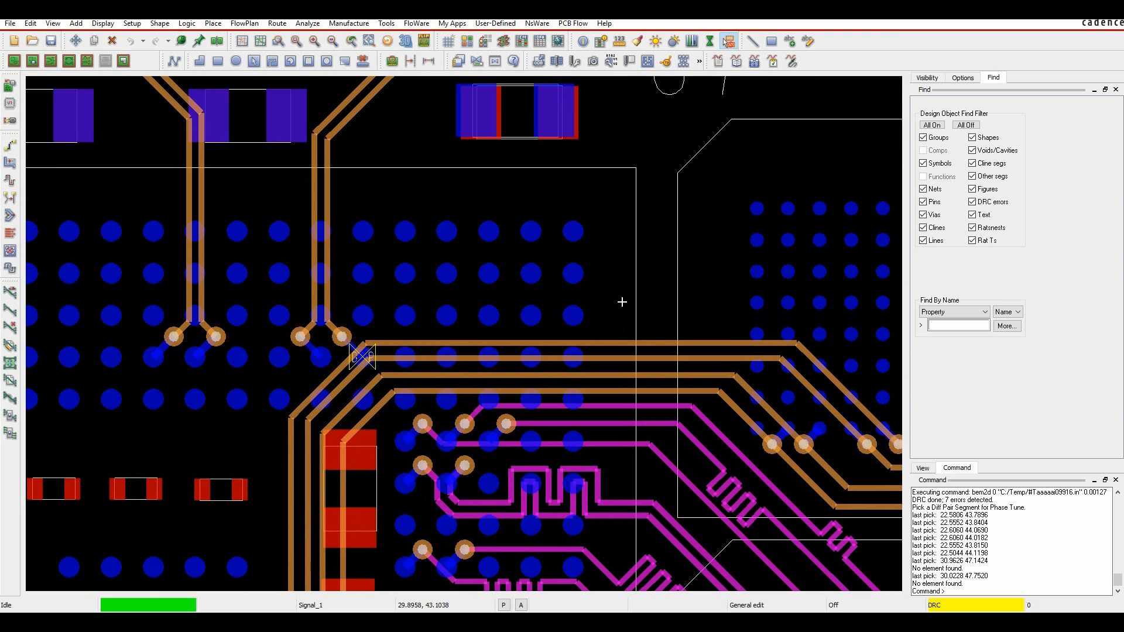
- Check the DP phase tolerance DRC marker: 0.127 mm constraint, 0.4947 mm actual
click(340, 337)
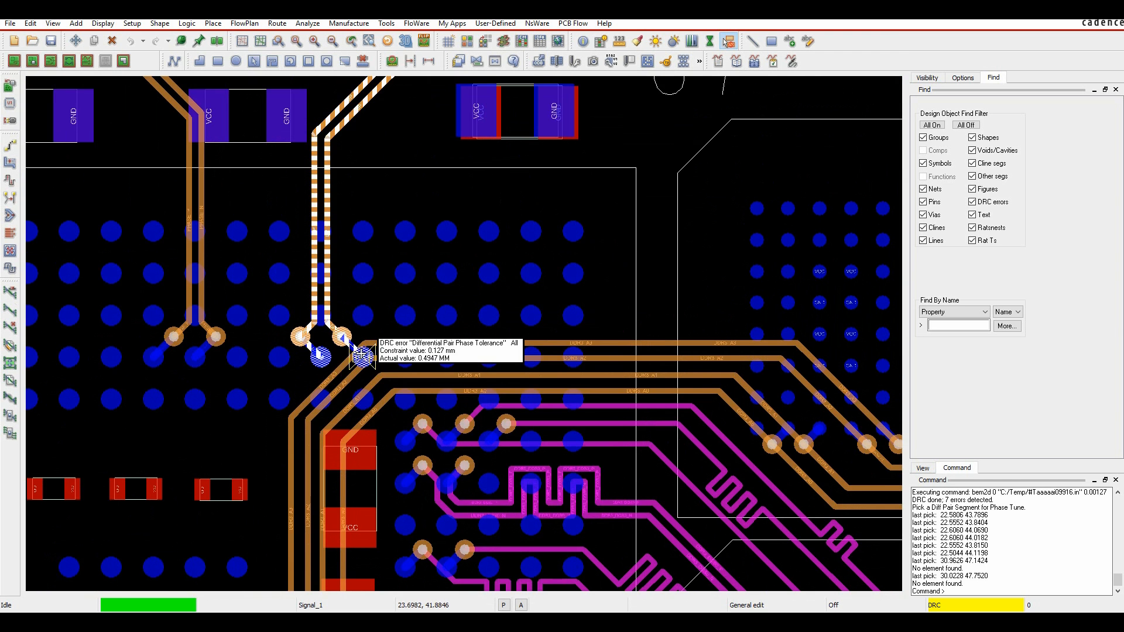
mouse_move(313, 258)
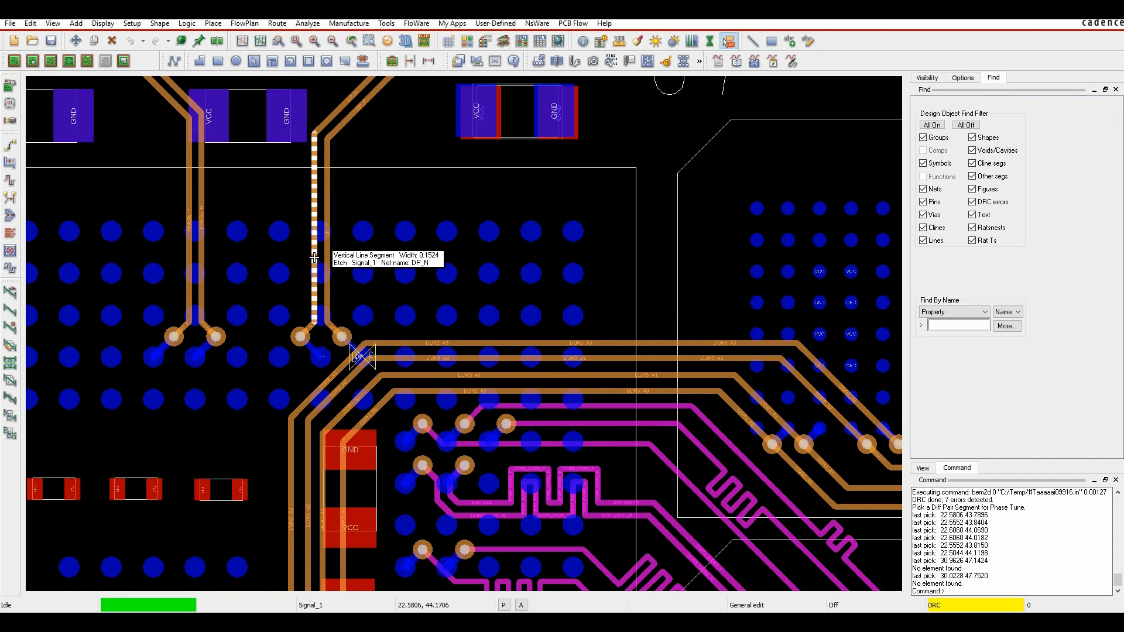
mouse_move(310, 249)
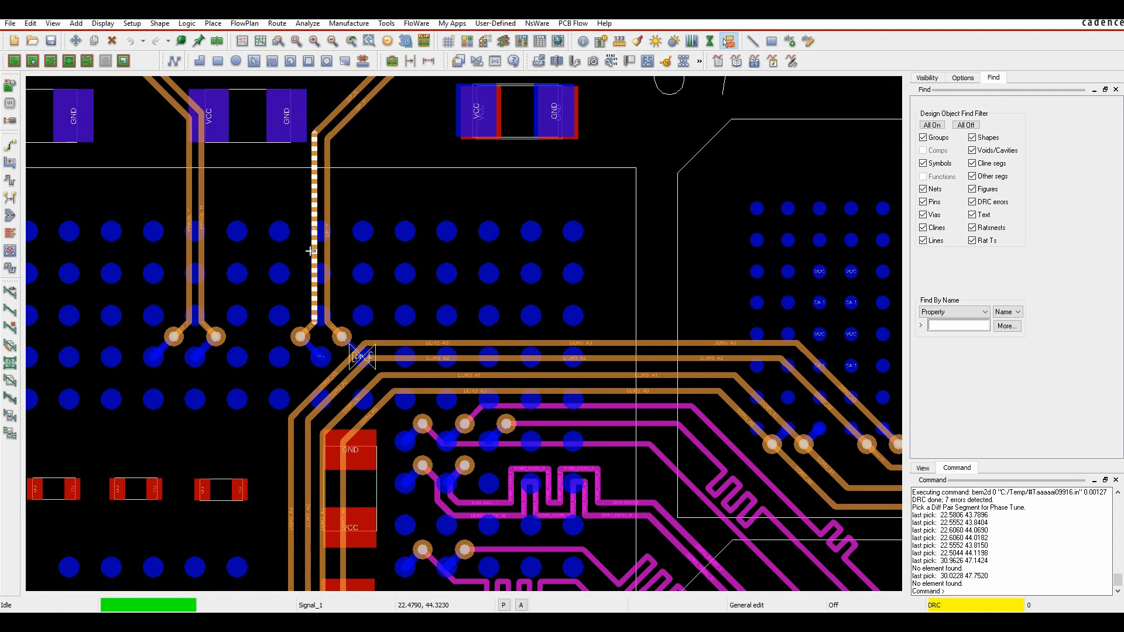
mouse_move(309, 250)
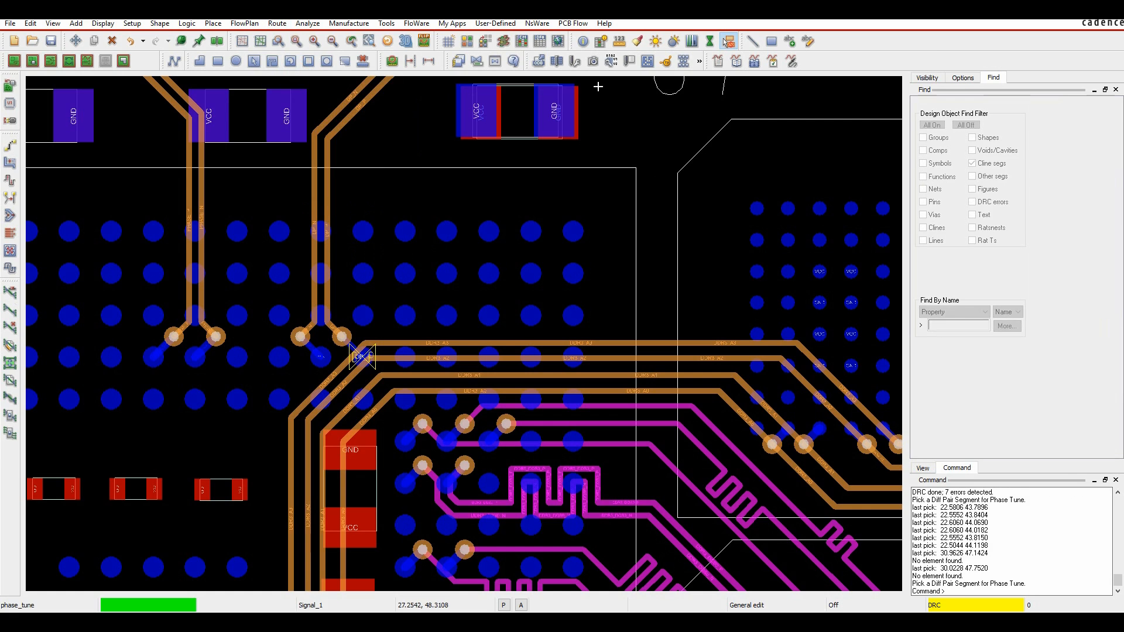
- Add a 0.45/0.45 line-style phase-tune bump to DP_N and finish
click(962, 77)
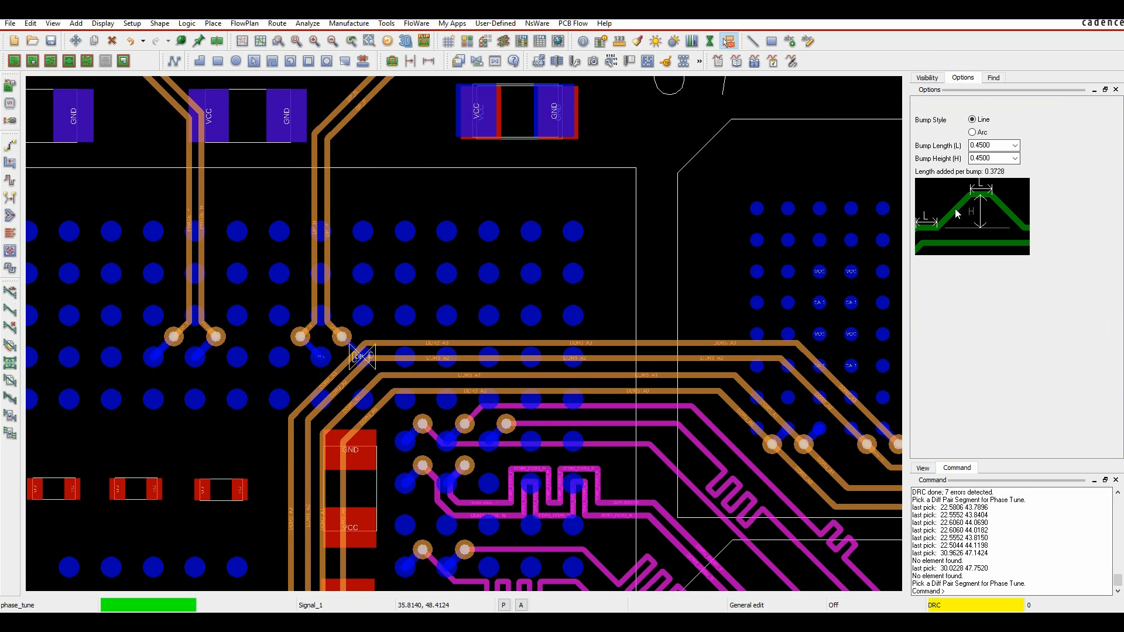
mouse_move(302, 218)
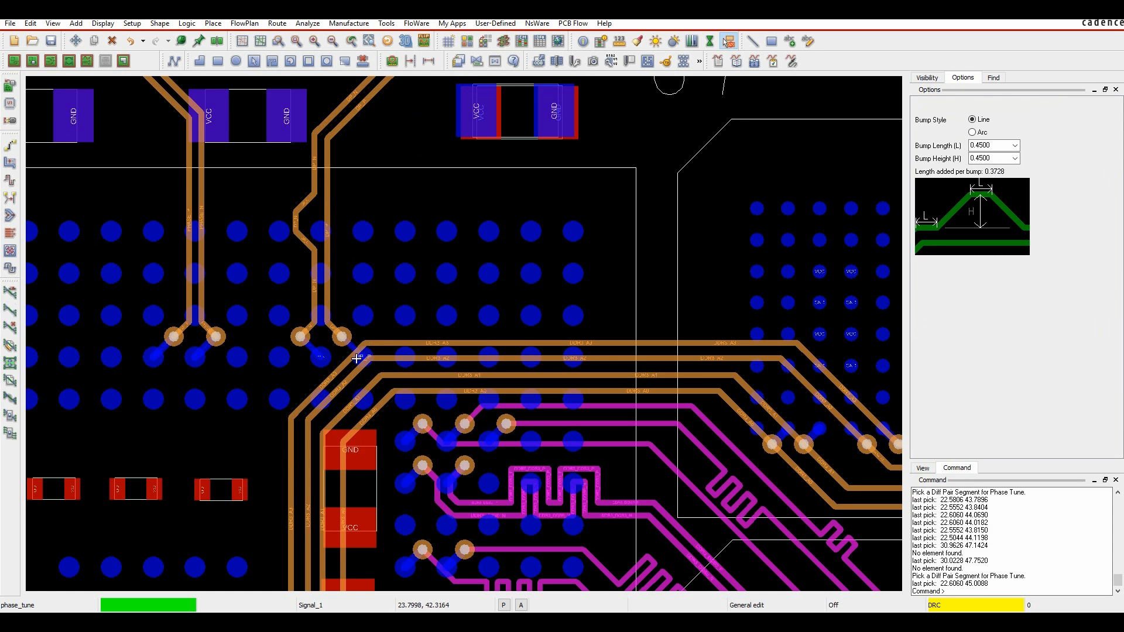
right_click(356, 358)
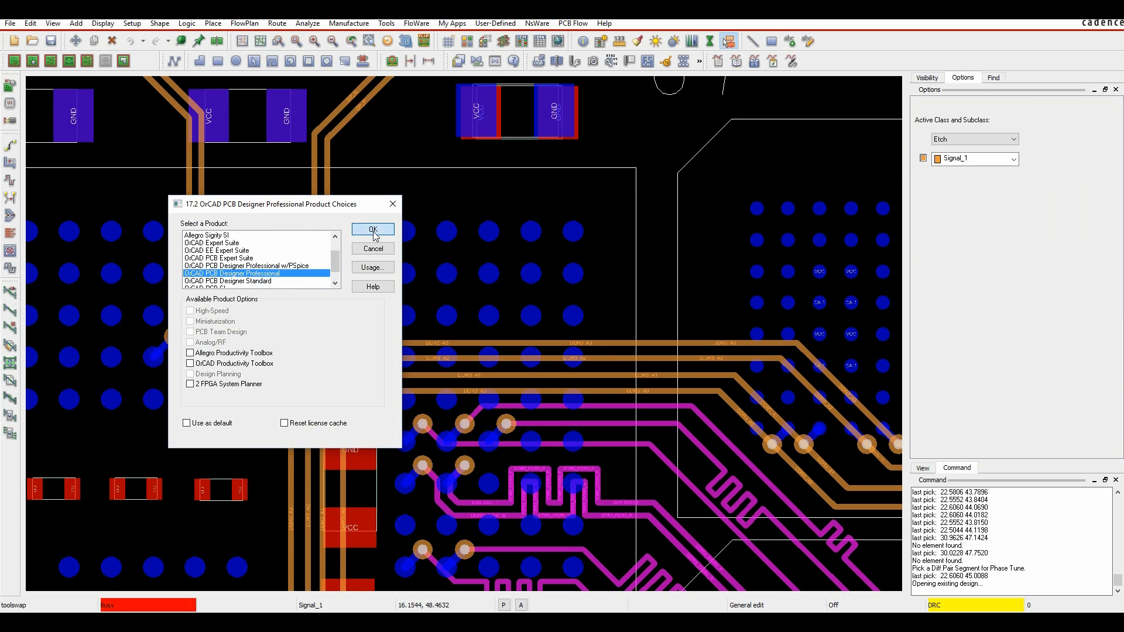
- Reopen the design under OrCAD PCB Designer Professional
click(372, 230)
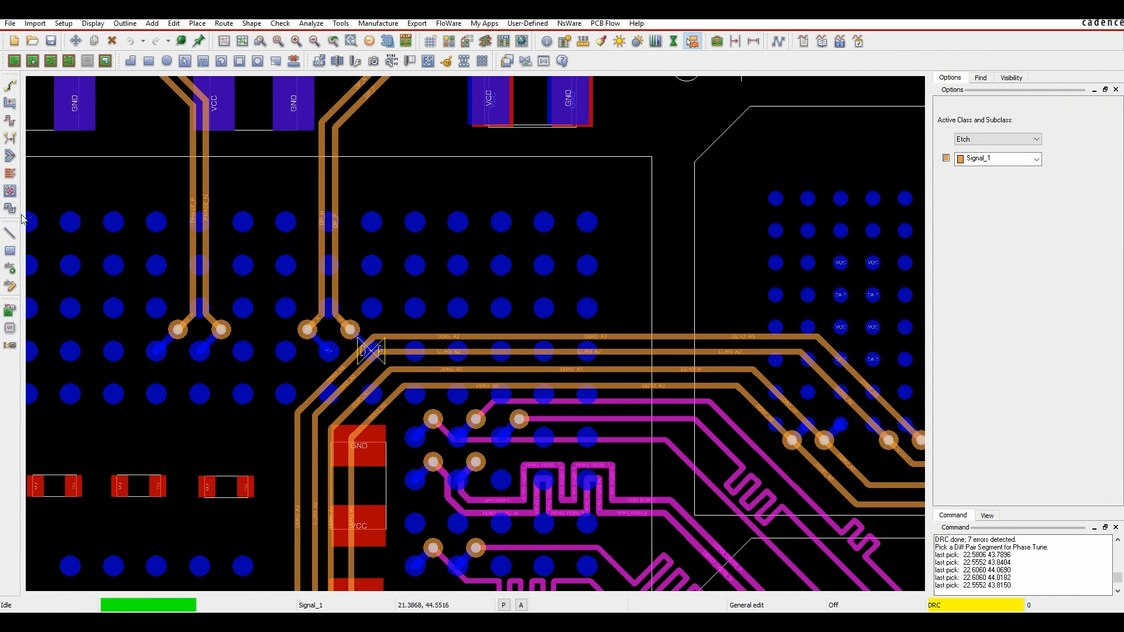
mouse_move(10, 122)
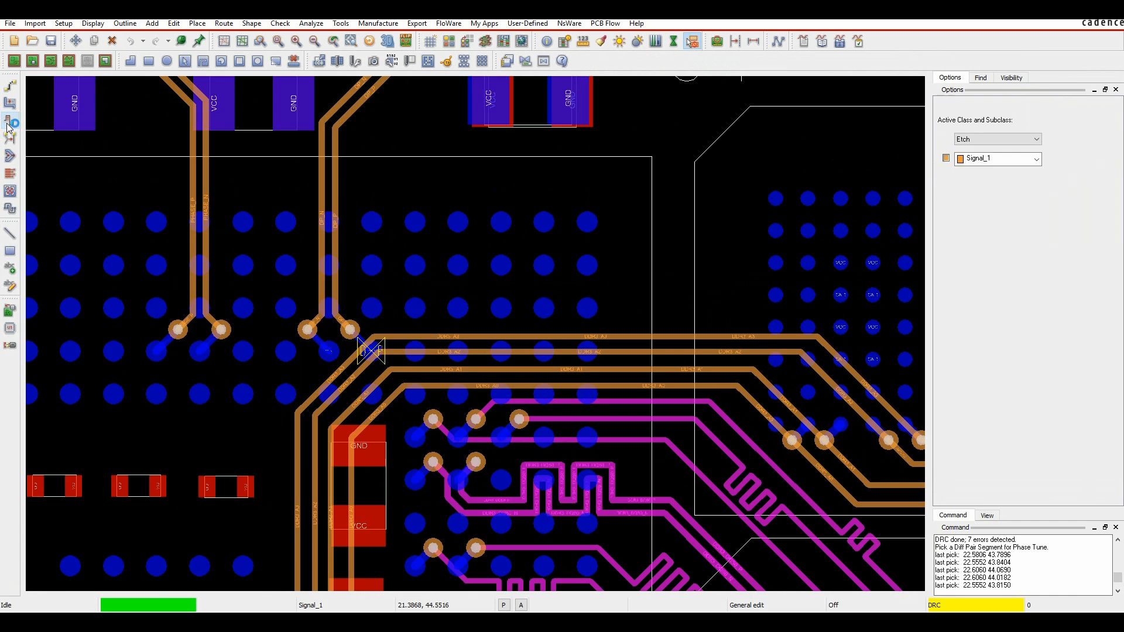
- Delay-tune DP_N with an accordion bump, reaching about +0.0127 static phase
click(11, 122)
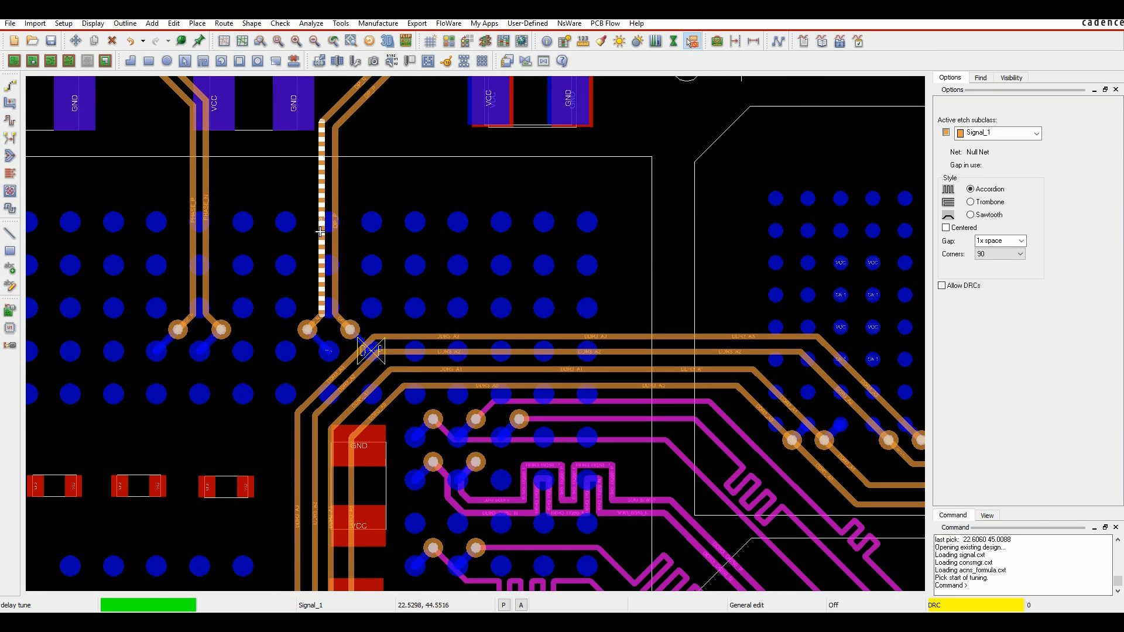
click(317, 260)
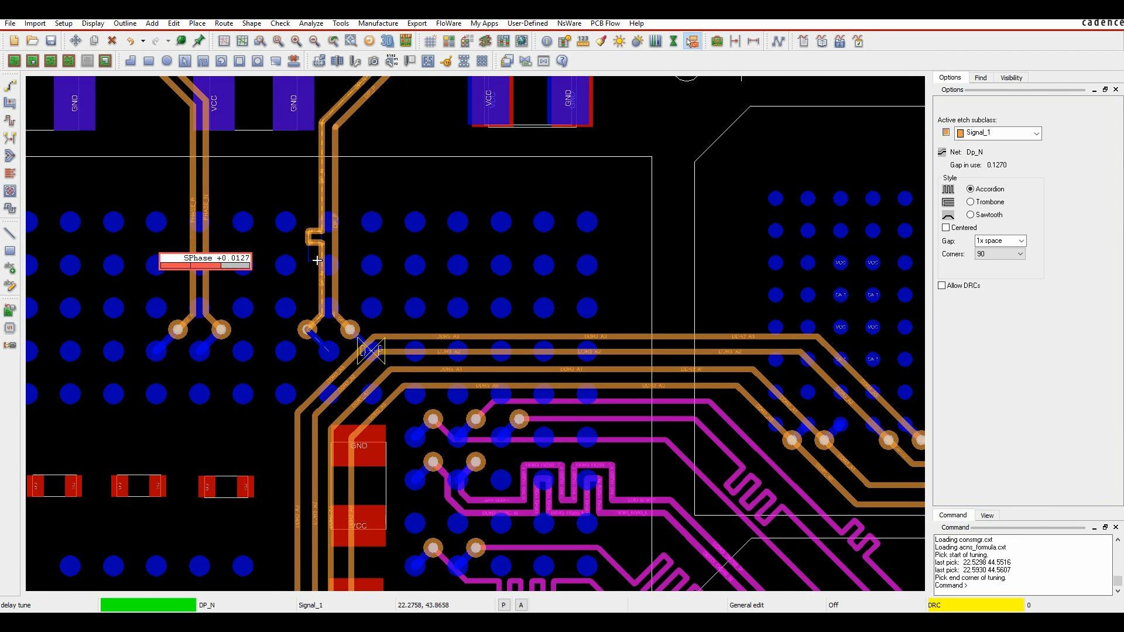
right_click(317, 259)
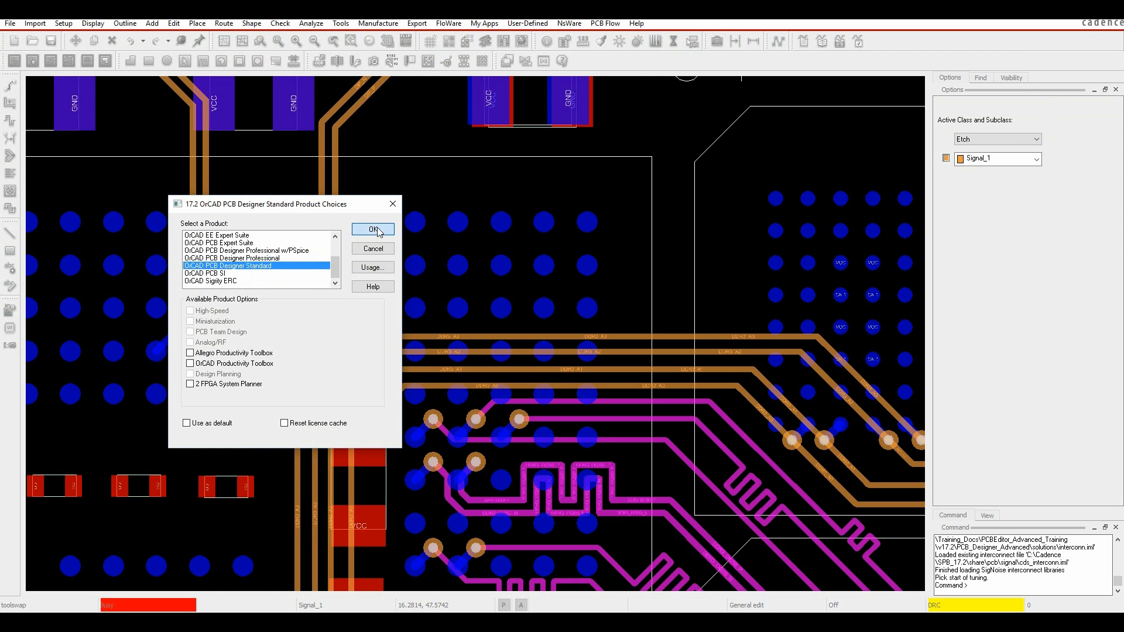
- Switch to OrCAD PCB Designer Standard, dismiss the warning, and change the line lock angle
click(372, 229)
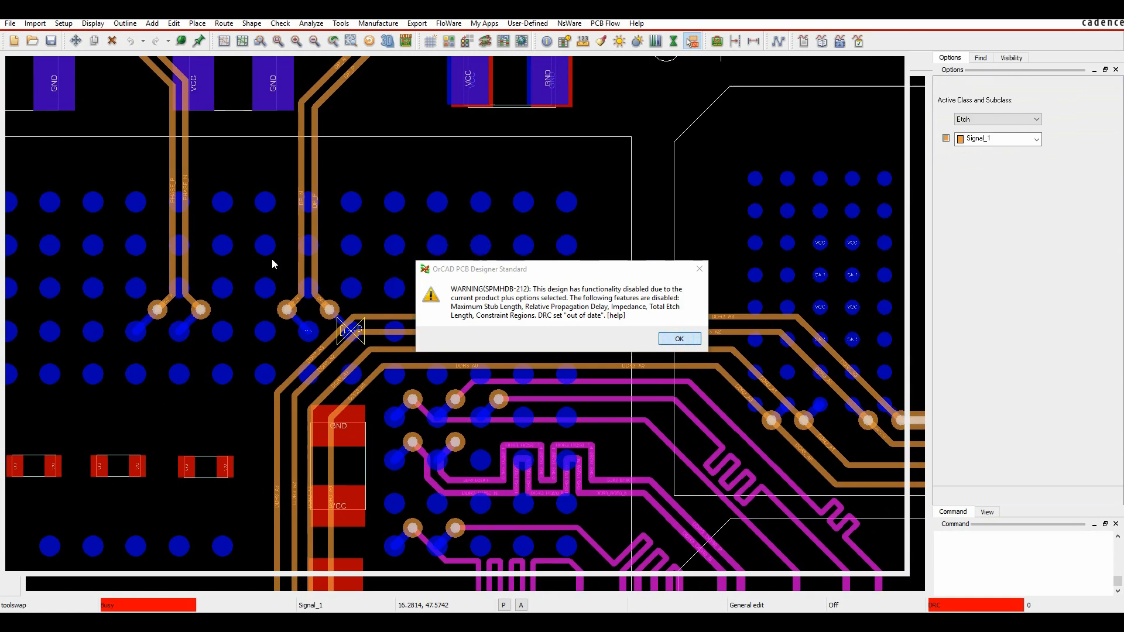
click(677, 338)
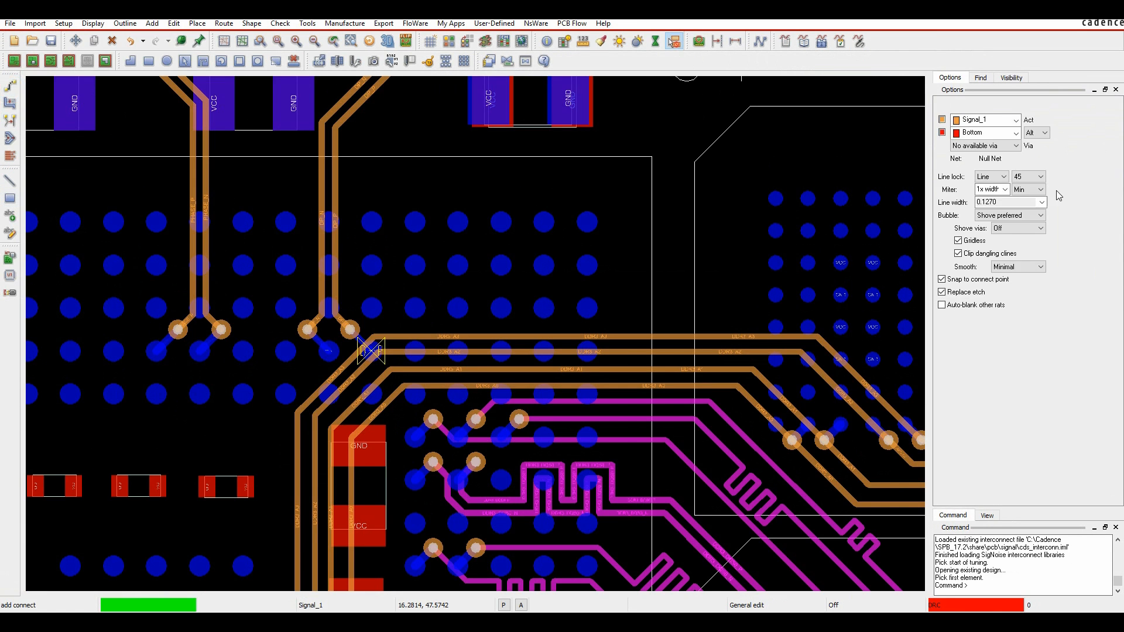
click(1041, 176)
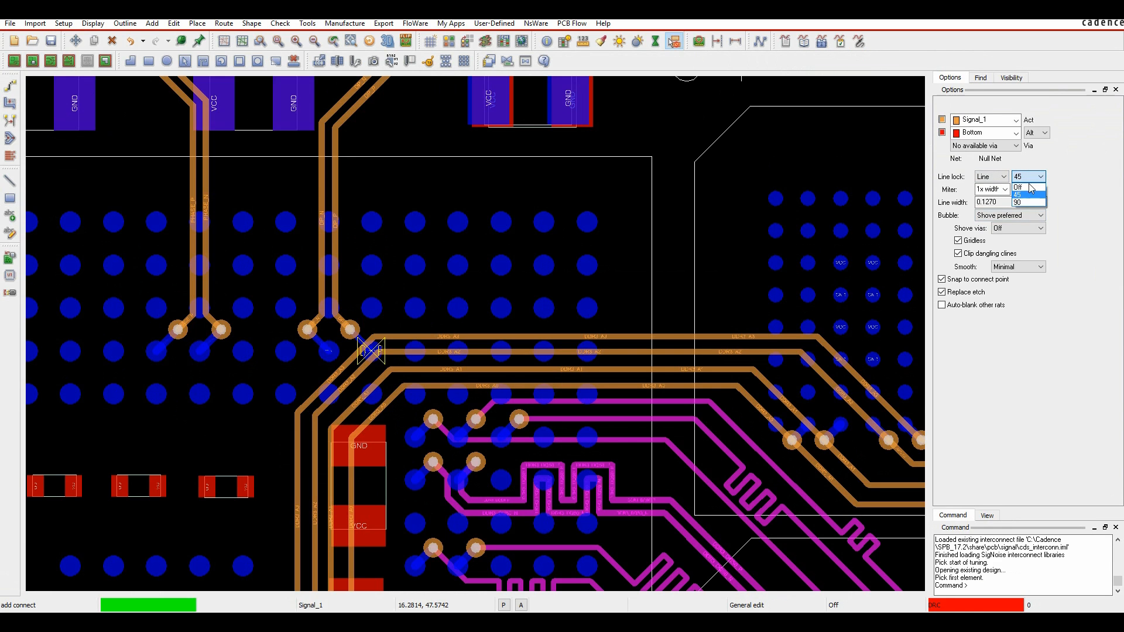
click(1015, 202)
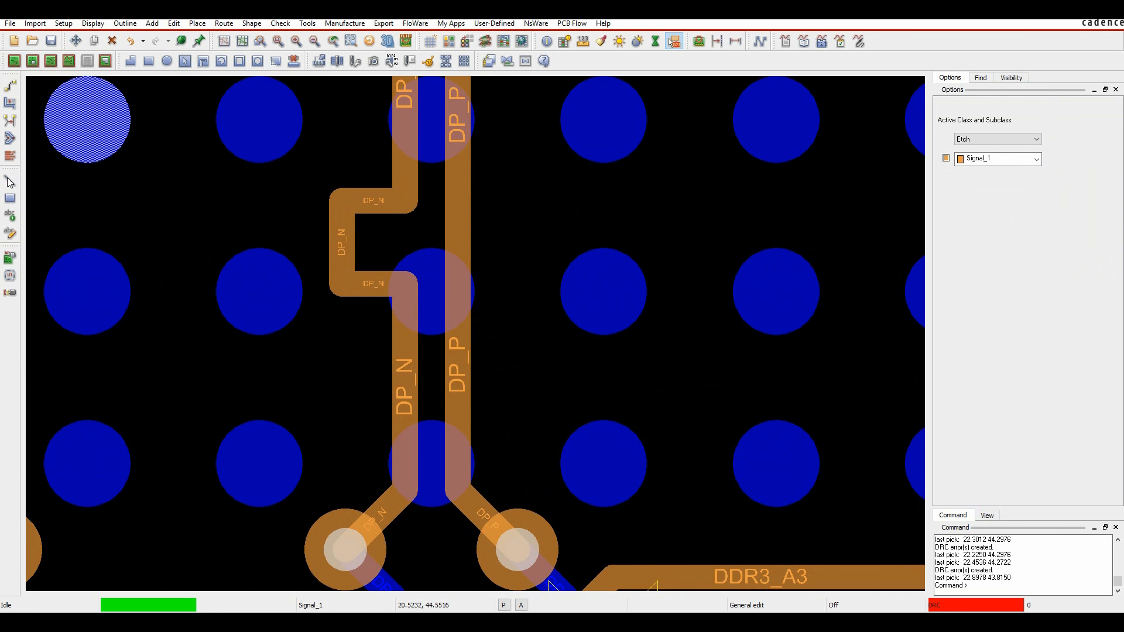
- Slide the outer segment of DP_N's square bump inward to make it shallower
click(337, 240)
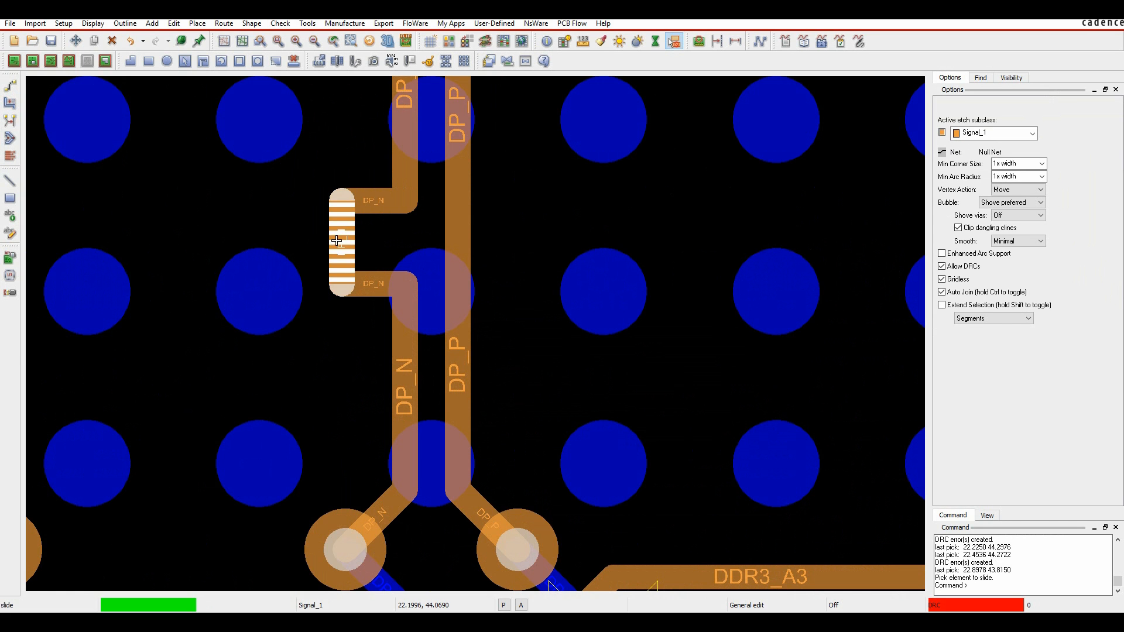
click(345, 241)
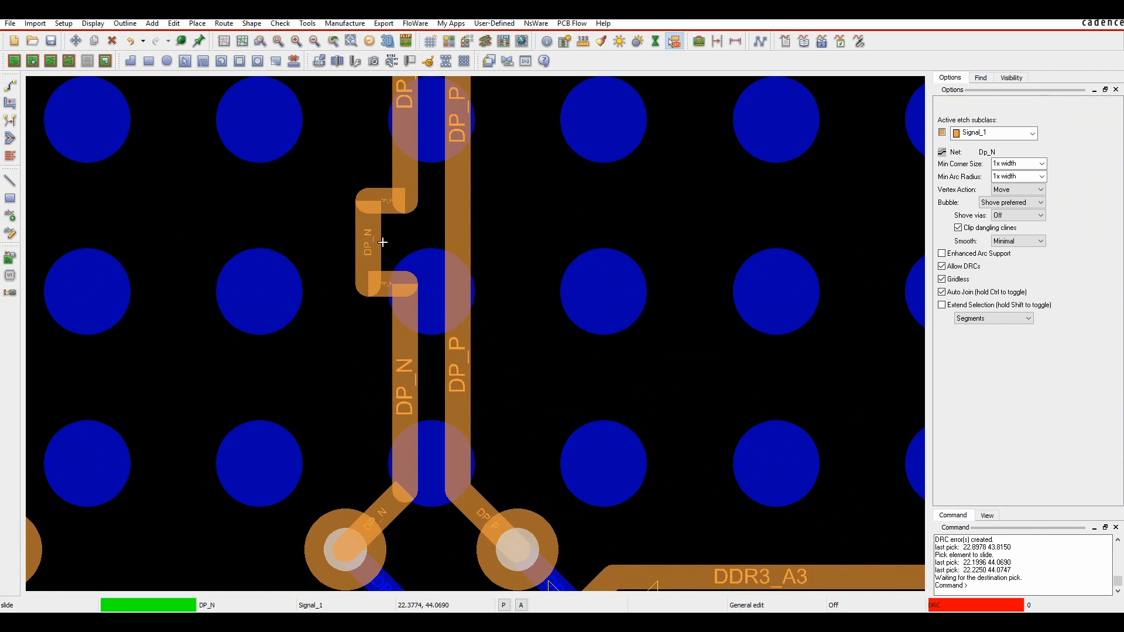
mouse_move(368, 242)
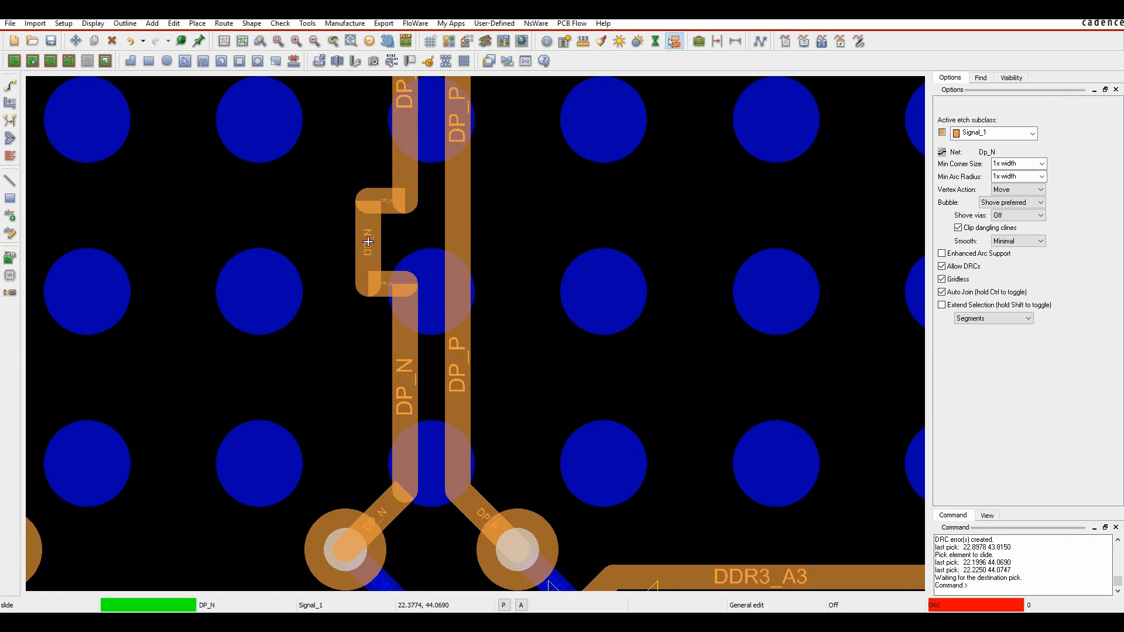